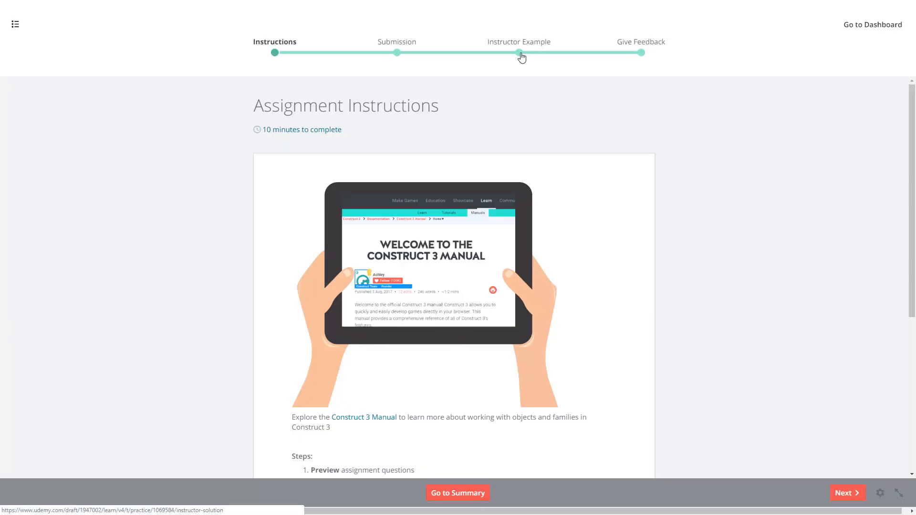
Scroll the assignment page past the gameplay image to the Powerup Challenge steps
left_click(518, 53)
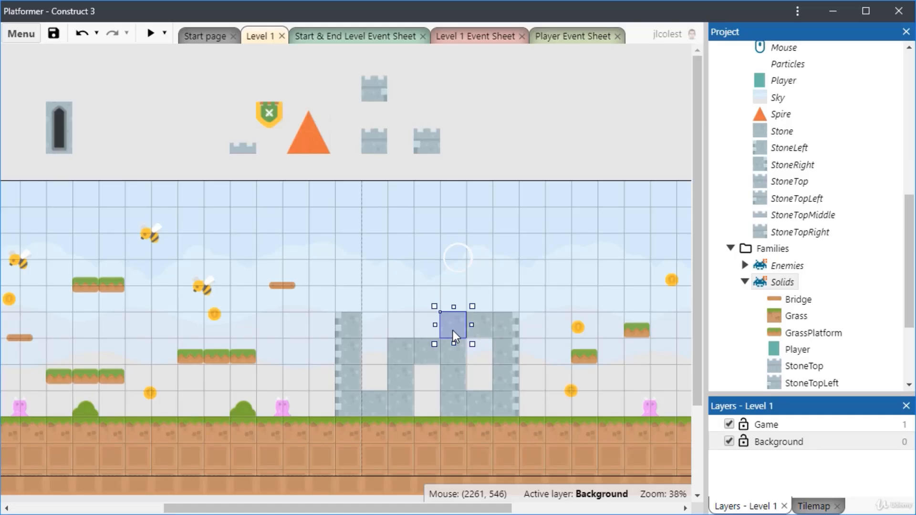
left_click(764, 423)
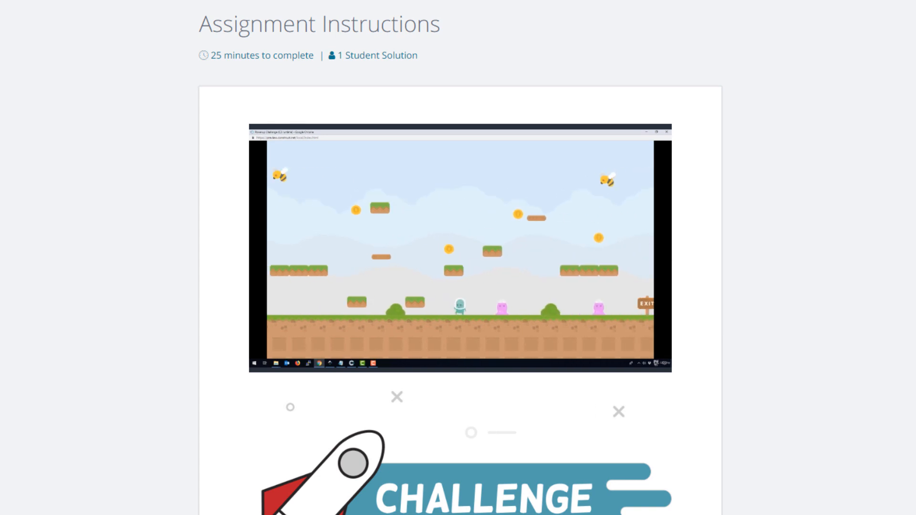
scroll("down", 3)
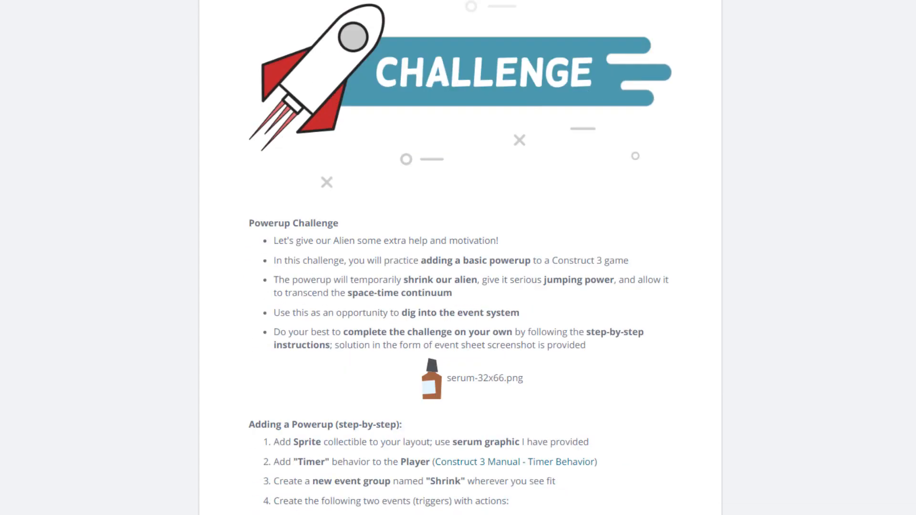